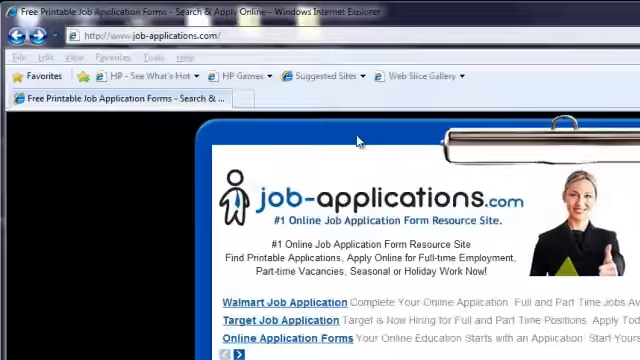
{"action": "type", "text": "www."}
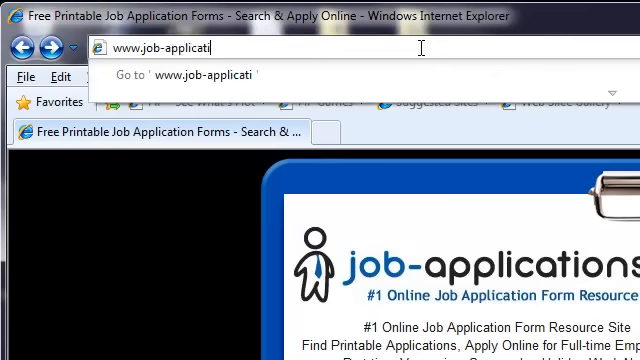
{"action": "key", "text": "Return"}
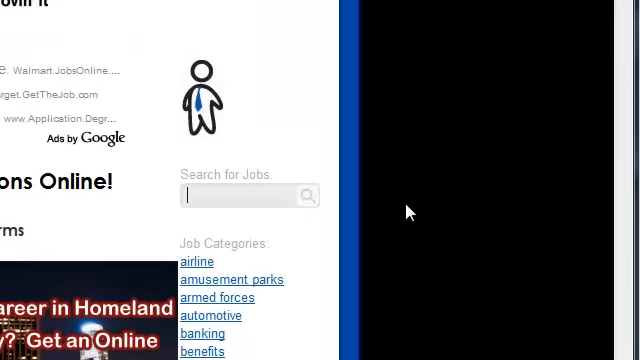
Search the site for 'IHOP' and scroll through the results list.
{"action": "type", "text": "IHOP"}
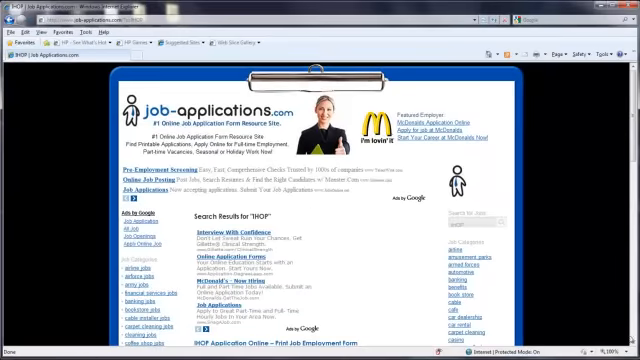
{"action": "scroll", "scroll_direction": "down", "scroll_amount": 3}
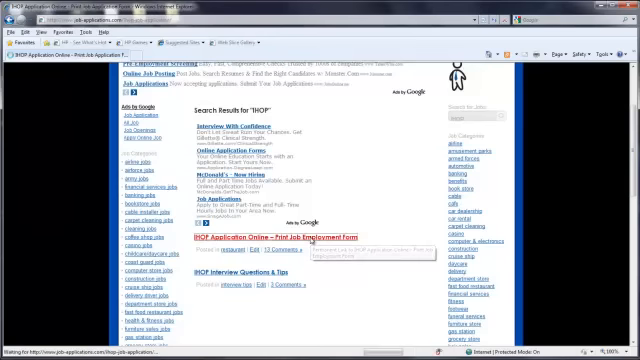
Read through the 'IHOP Application Online' information page.
{"action": "left_click", "coordinate": [256, 240]}
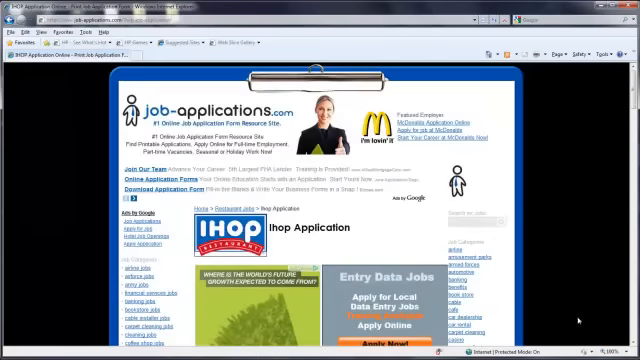
{"action": "scroll", "scroll_direction": "down", "scroll_amount": 3}
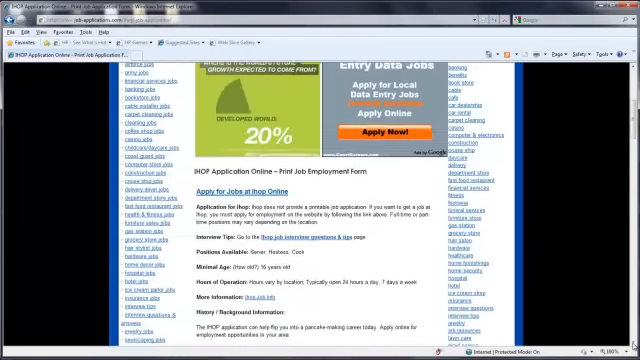
{"action": "scroll", "scroll_direction": "down", "scroll_amount": 3}
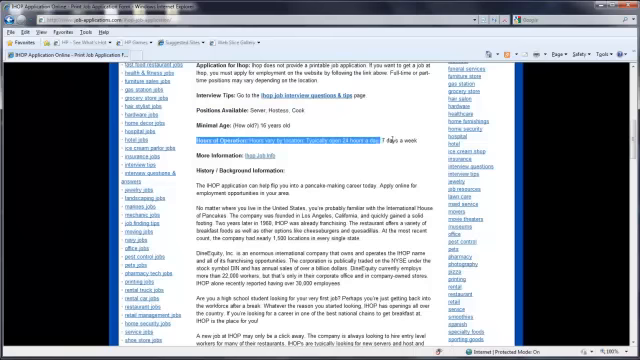
{"action": "scroll", "scroll_direction": "down", "scroll_amount": 3}
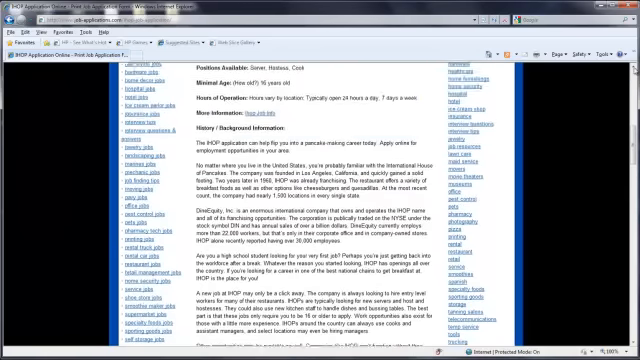
{"action": "scroll", "scroll_direction": "up", "scroll_amount": 3}
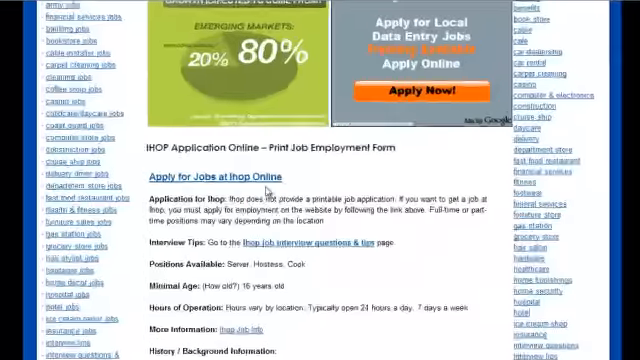
{"action": "scroll", "scroll_direction": "down", "scroll_amount": 3}
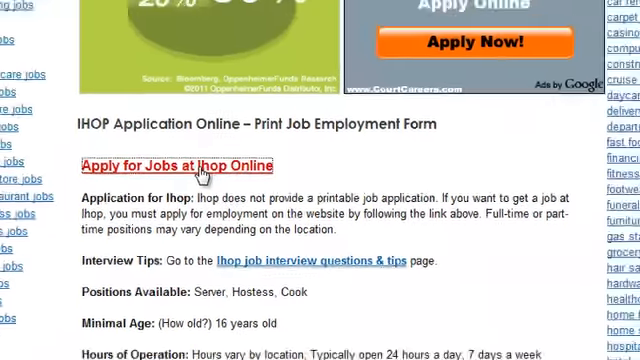
Follow 'Apply for Jobs at Ihop Online' to IHOP's careers Opportunities page and review it.
{"action": "left_click", "coordinate": [180, 164]}
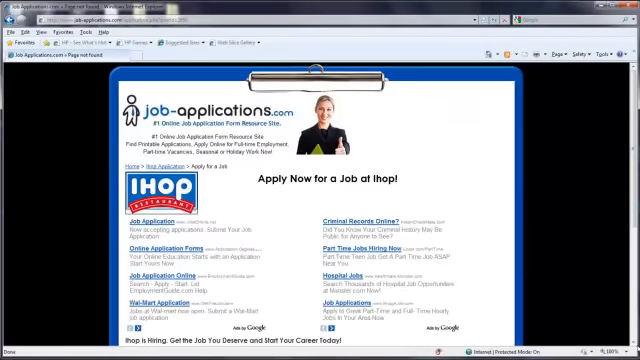
{"action": "scroll", "scroll_direction": "down", "scroll_amount": 3}
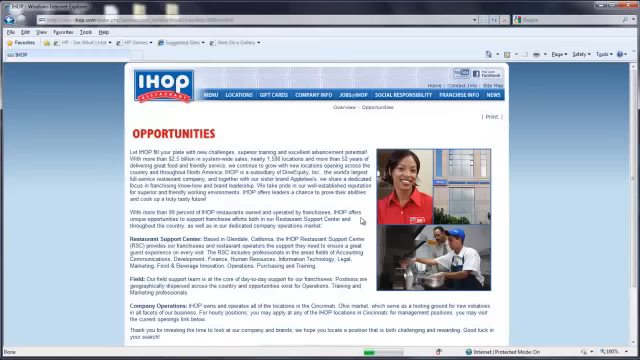
{"action": "scroll", "scroll_direction": "down", "scroll_amount": 3}
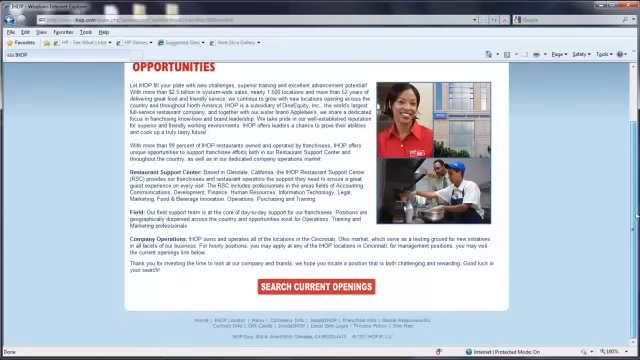